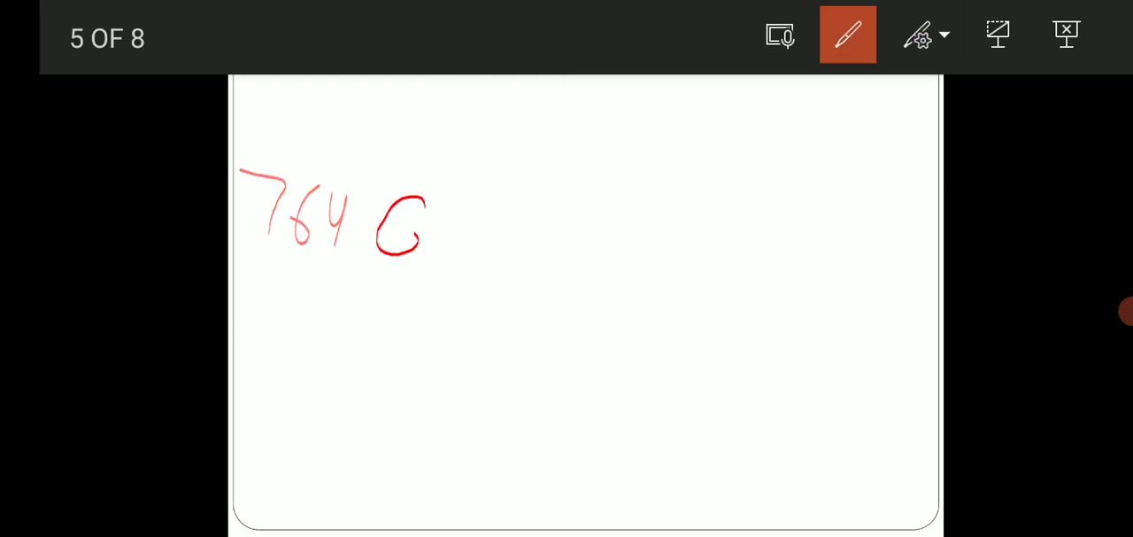
# Handwrite 764 651 and +452 901 in red ink, erasing the mistaken 9 and rewriting it as 5
pyautogui.click(925, 35)
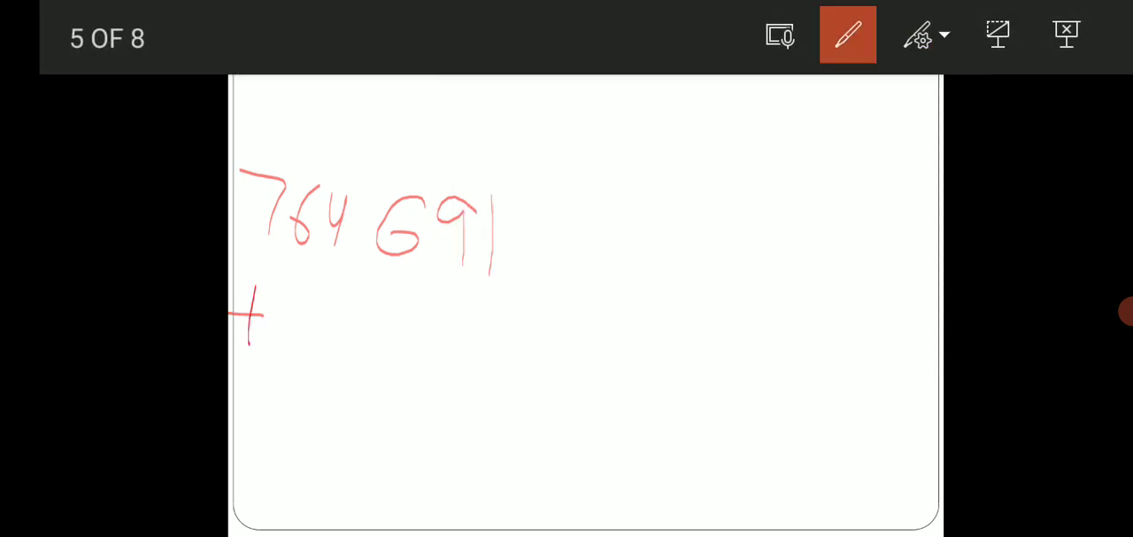
pyautogui.moveTo(275, 319); pyautogui.dragTo(346, 363)
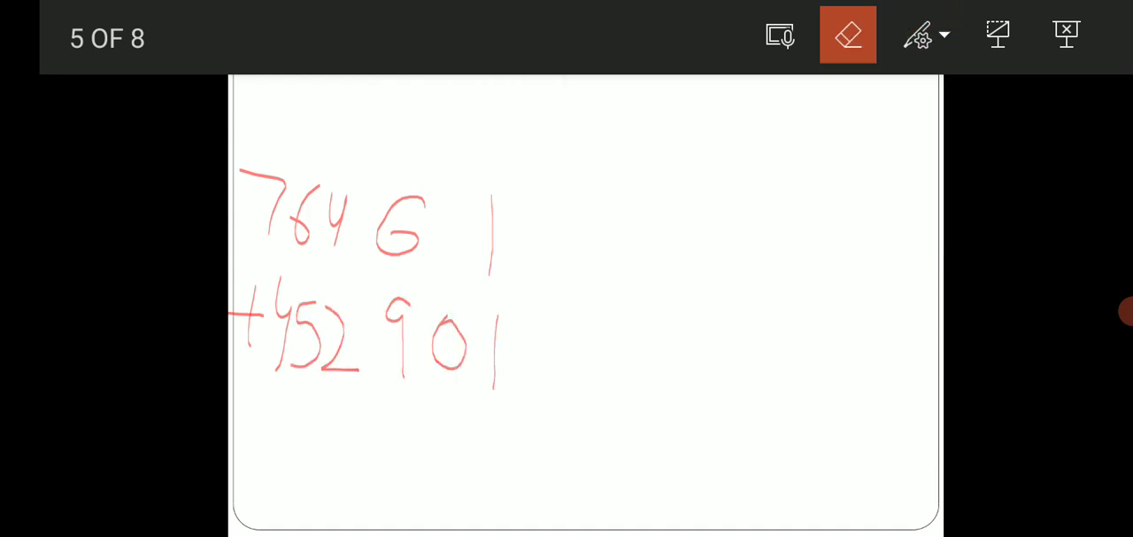
pyautogui.click(846, 36)
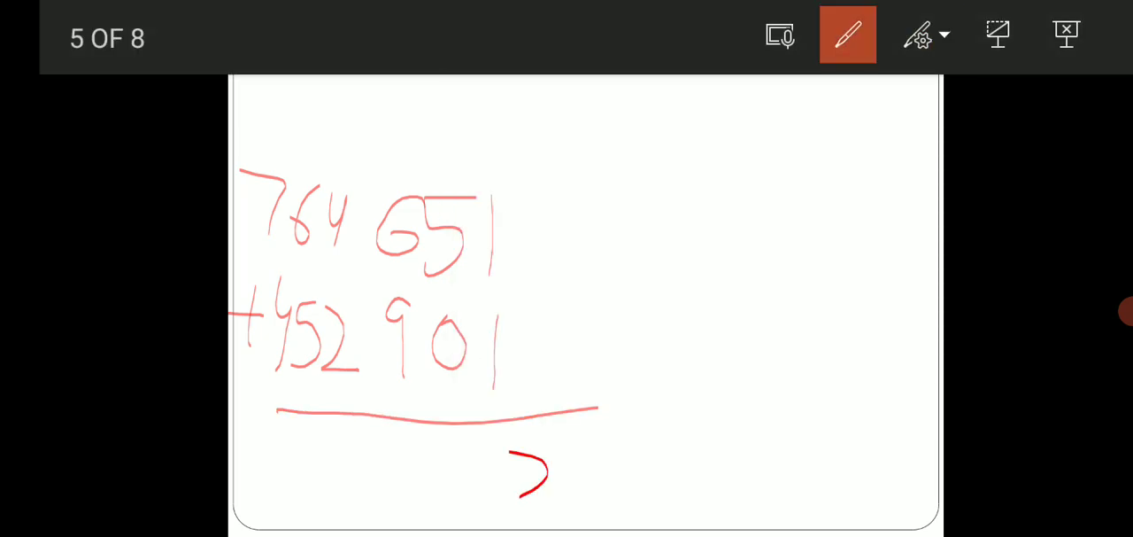
# Write the sum 1 217 552 with carry marks beneath the line
pyautogui.moveTo(510, 451); pyautogui.dragTo(581, 492)
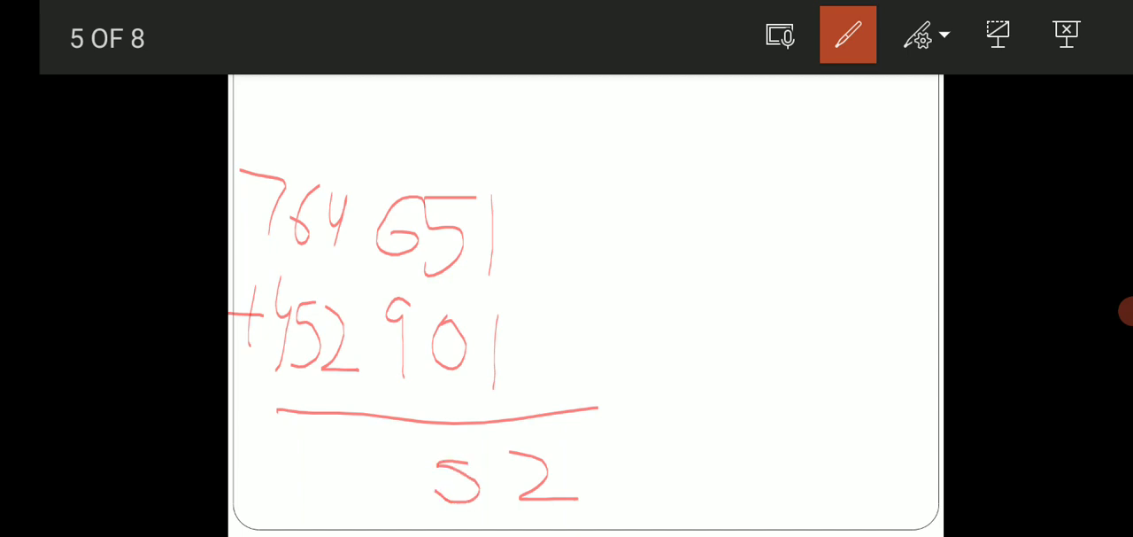
pyautogui.moveTo(408, 437); pyautogui.dragTo(375, 482)
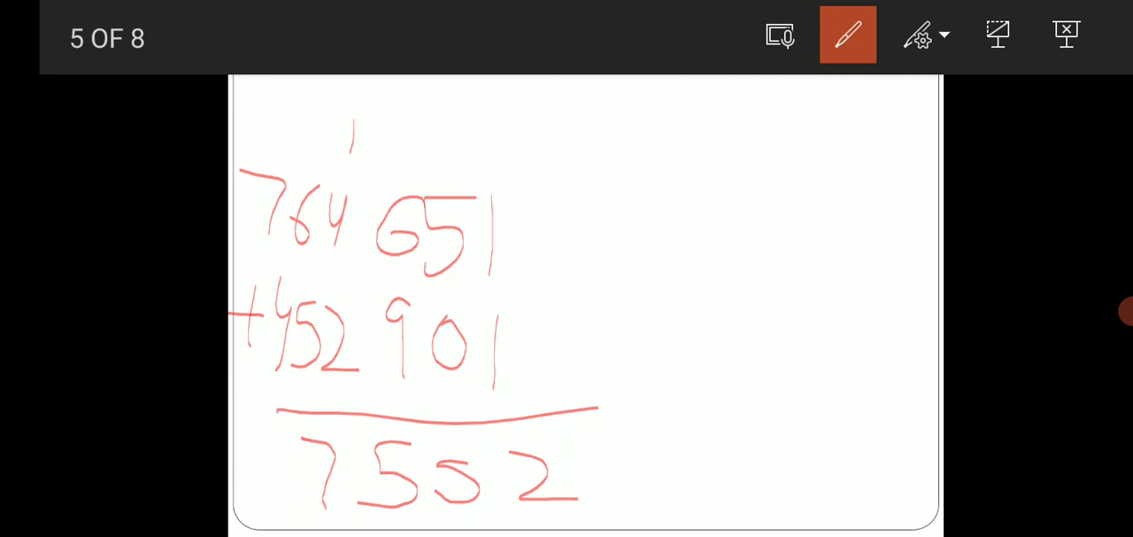
pyautogui.moveTo(269, 437); pyautogui.dragTo(276, 505)
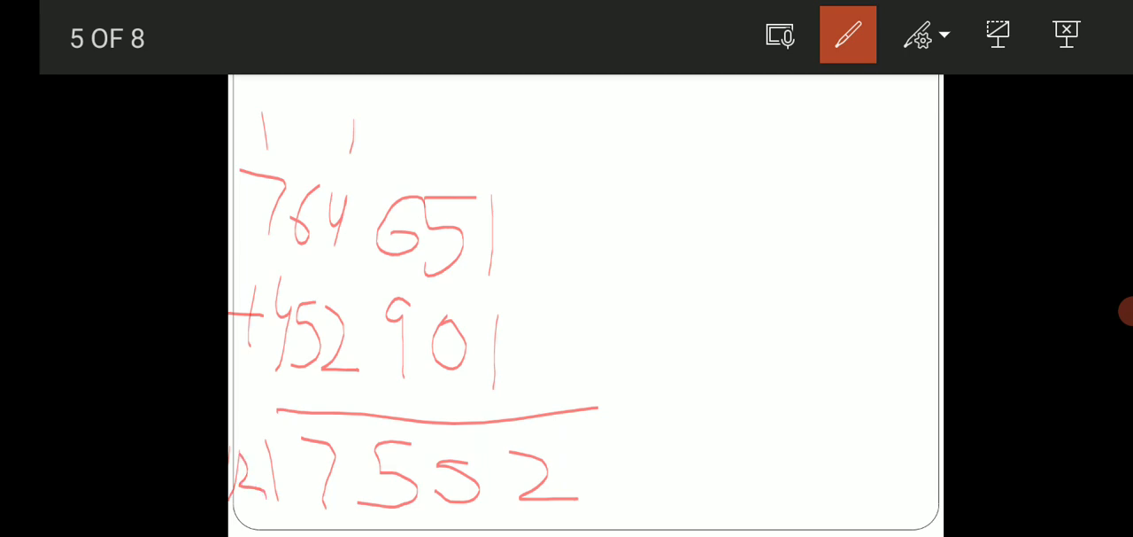
pyautogui.moveTo(634, 257); pyautogui.dragTo(708, 358)
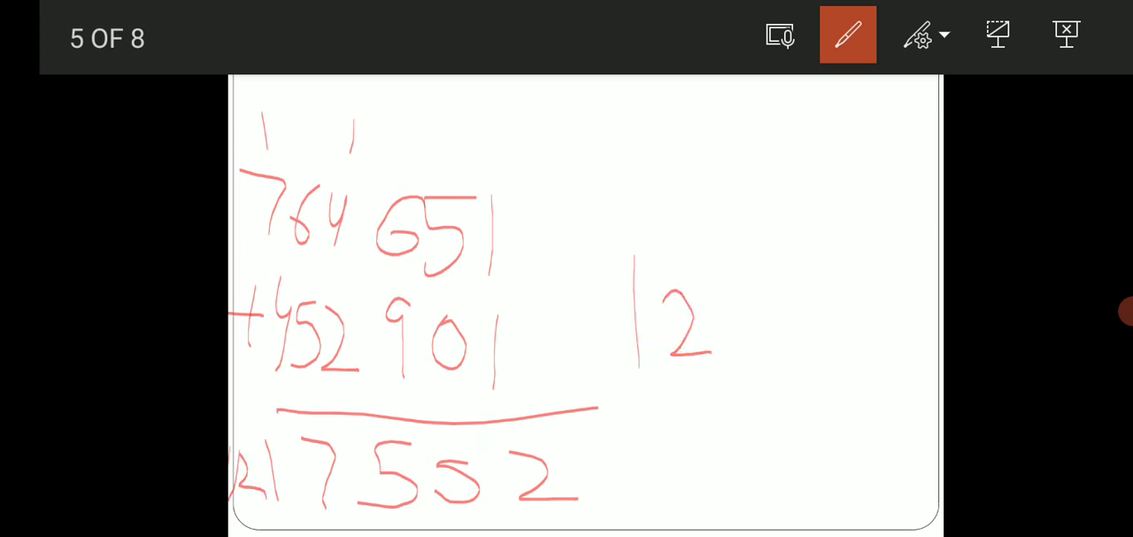
# Rewrite 1 217 552 on the right and circle the digit groups 217 and 552
pyautogui.moveTo(672, 283); pyautogui.dragTo(771, 372)
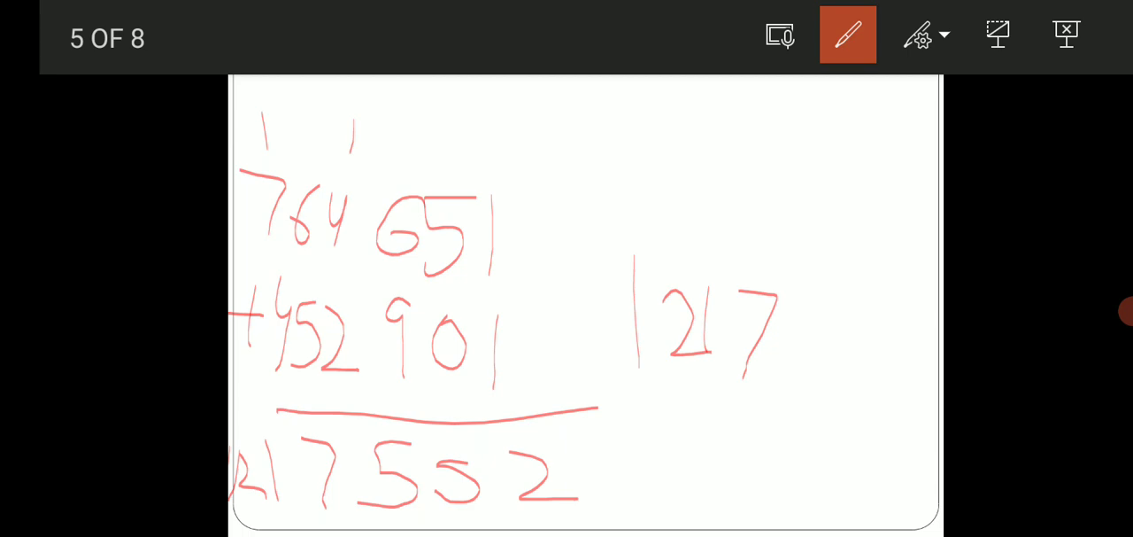
pyautogui.moveTo(801, 283); pyautogui.dragTo(920, 372)
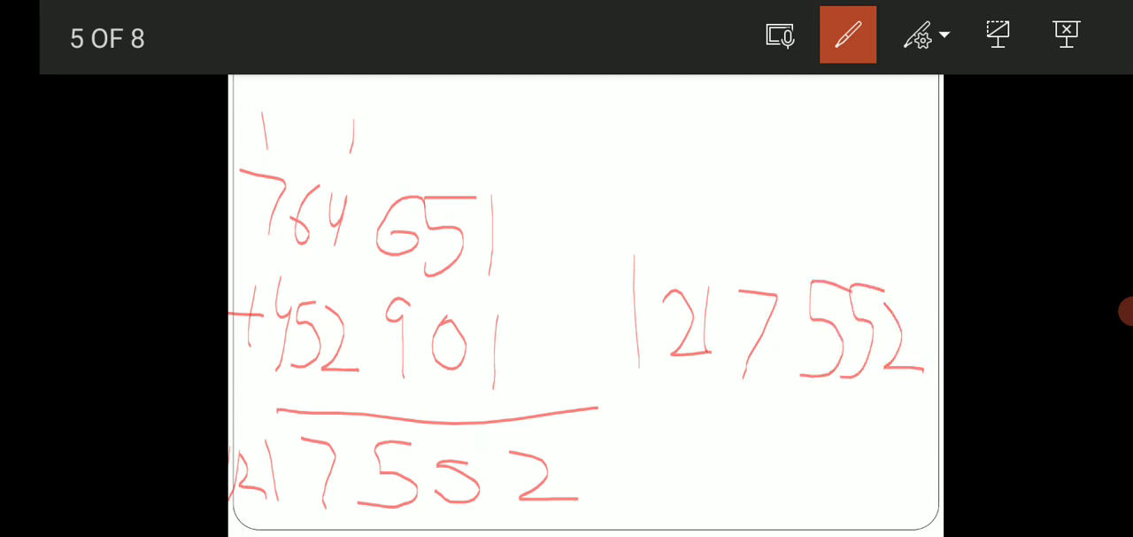
pyautogui.moveTo(747, 417); pyautogui.dragTo(815, 414)
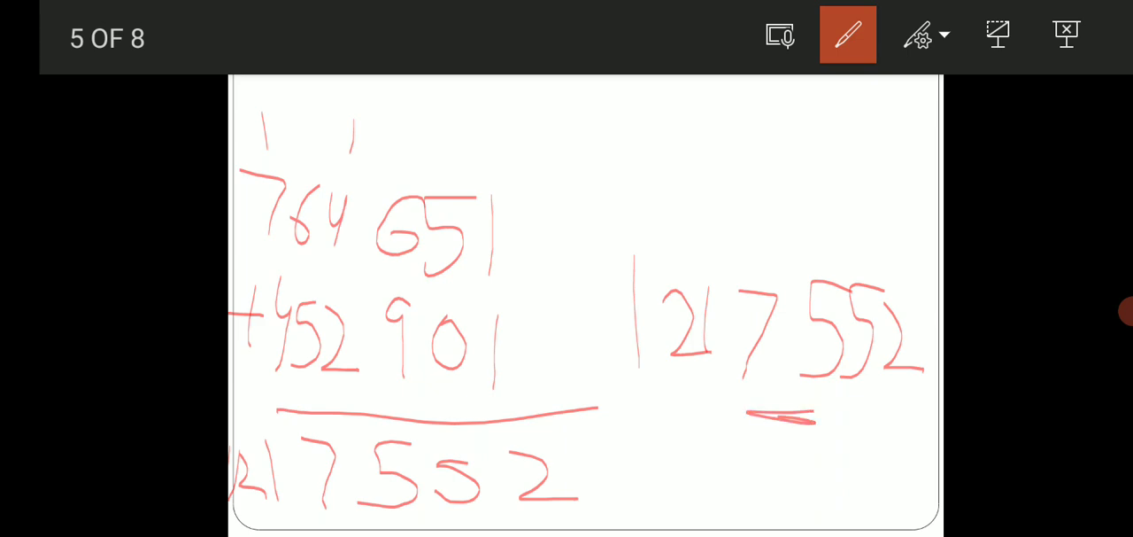
pyautogui.moveTo(636, 407); pyautogui.dragTo(671, 407)
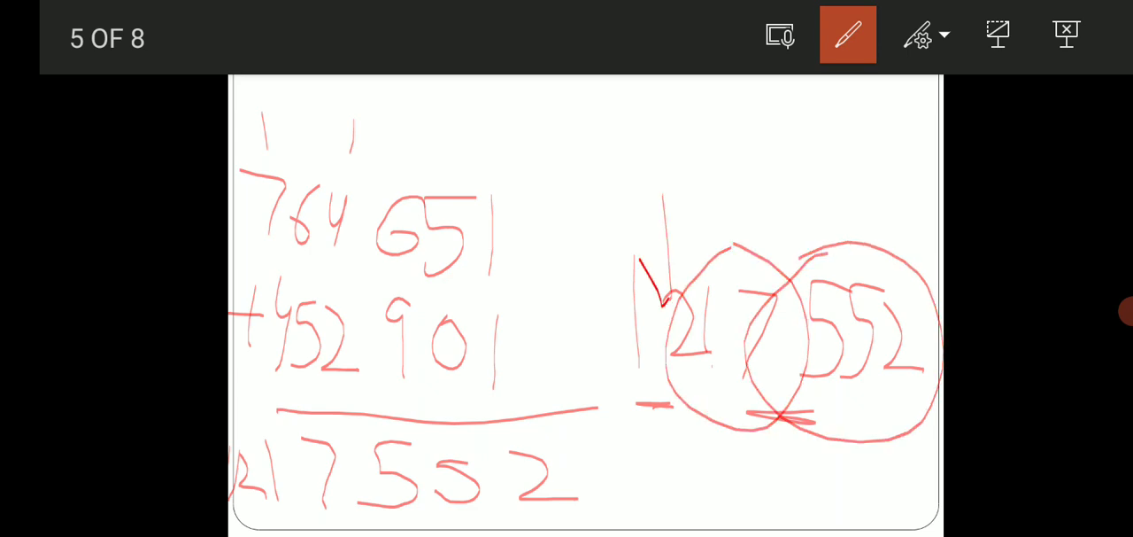
pyautogui.click(925, 35)
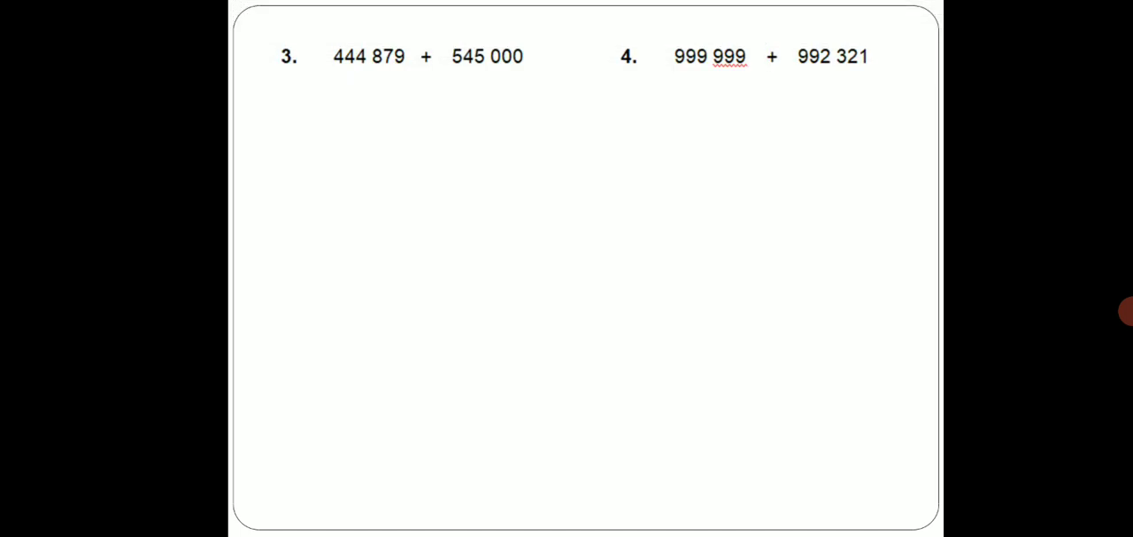
# Handwrite 444 879, the first number of problem 3, in red on slide 6
pyautogui.moveTo(252, 177); pyautogui.dragTo(593, 212)
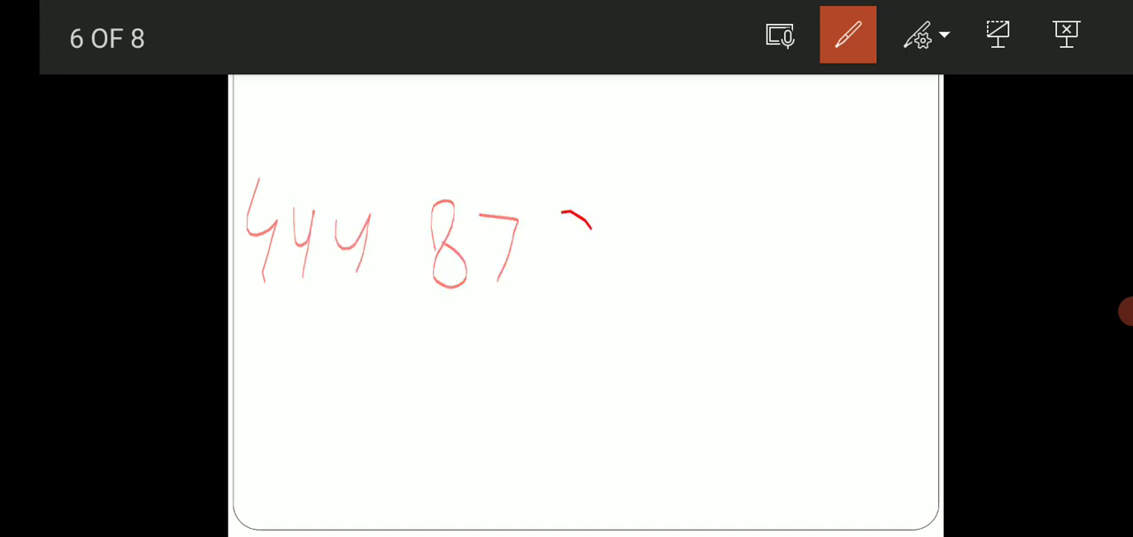
pyautogui.moveTo(588, 212); pyautogui.dragTo(580, 310)
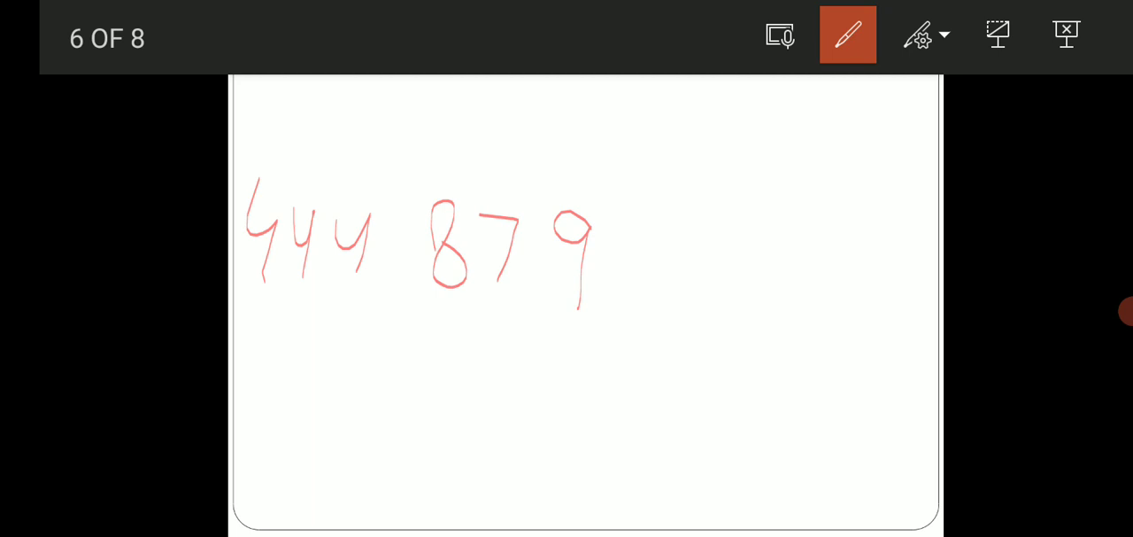
pyautogui.click(925, 33)
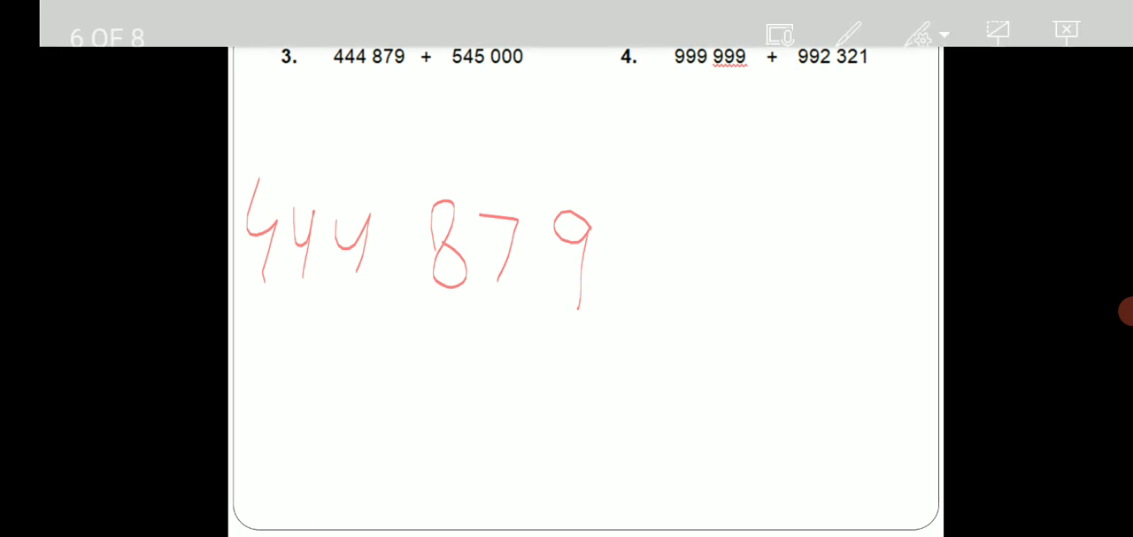
# Write +545 000 beneath 444 879, draw the lines and ink the answer 989 879
pyautogui.click(847, 35)
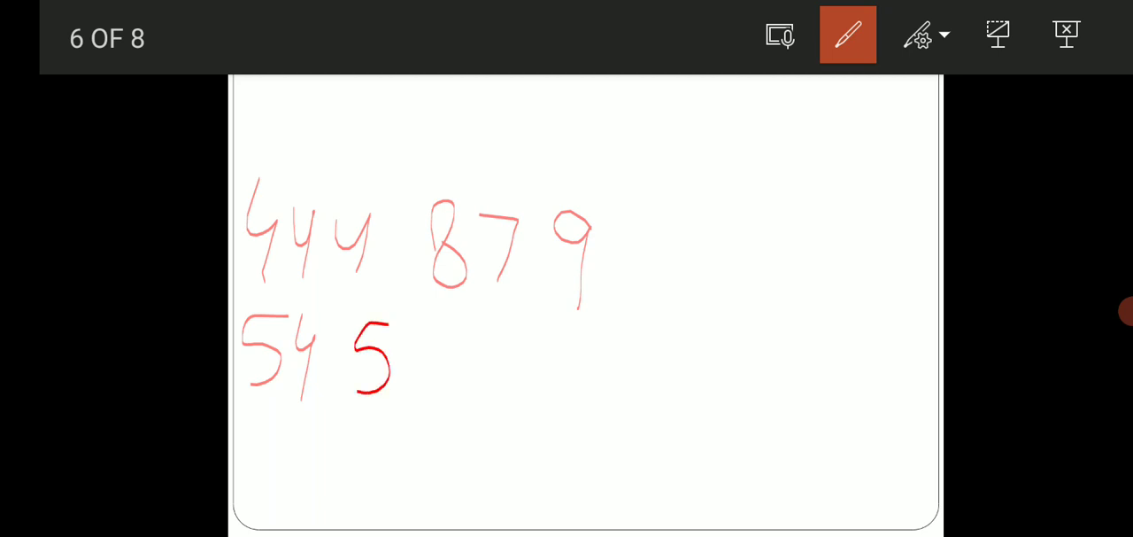
pyautogui.moveTo(408, 319); pyautogui.dragTo(598, 381)
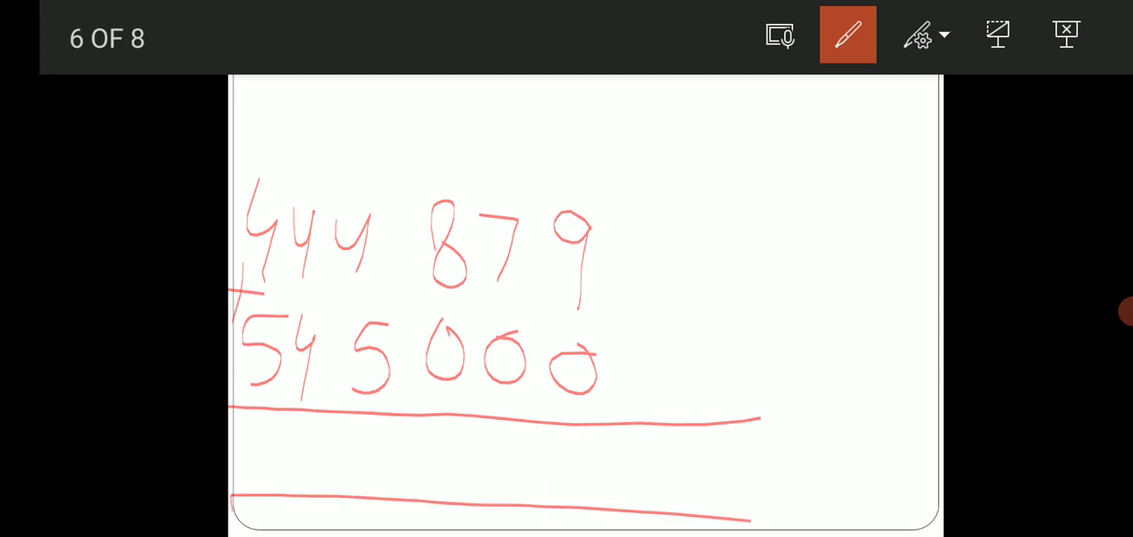
pyautogui.moveTo(620, 434); pyautogui.dragTo(616, 510)
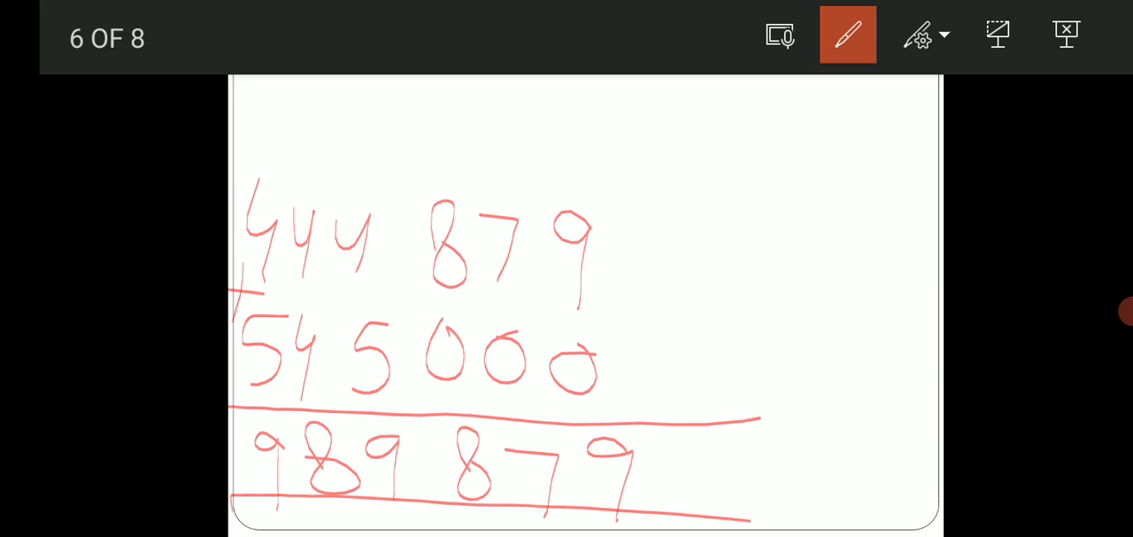
# Scribble over one answer digit to overwrite it, then bring up the Ink Tools options
pyautogui.moveTo(416, 443); pyautogui.dragTo(434, 505)
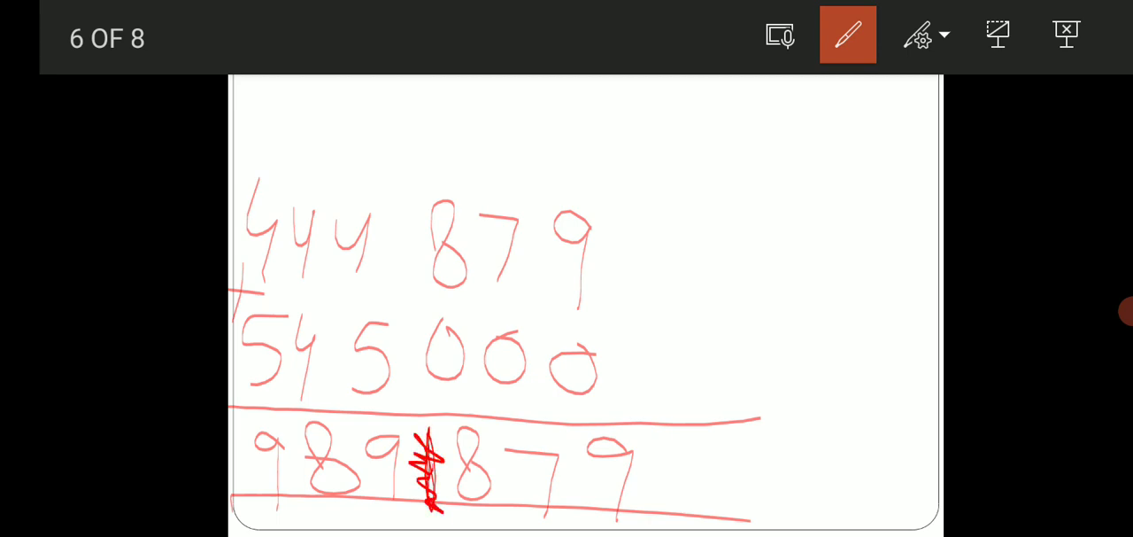
pyautogui.moveTo(425, 443); pyautogui.dragTo(428, 496)
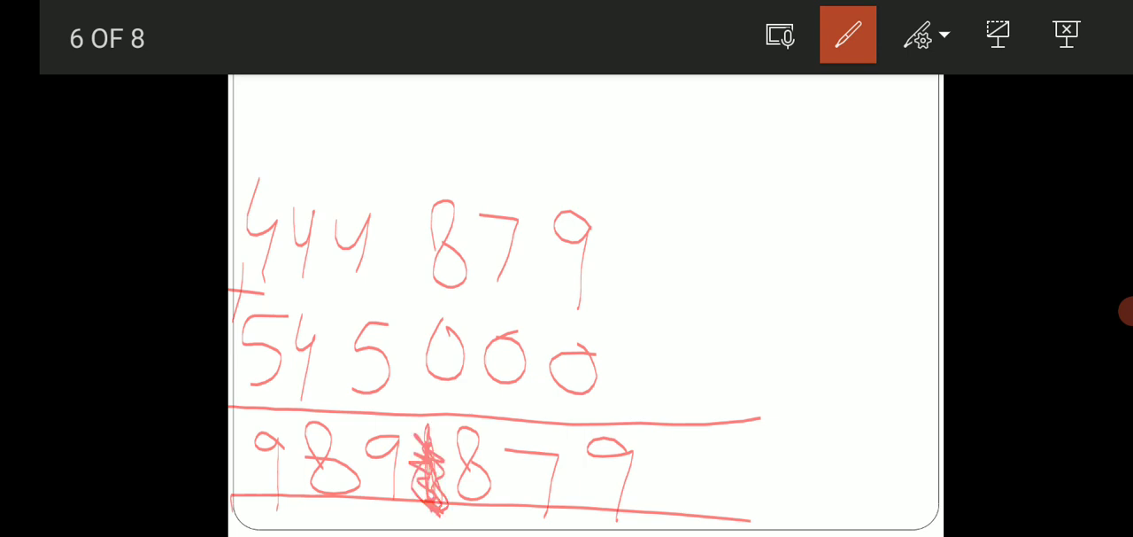
pyautogui.click(924, 36)
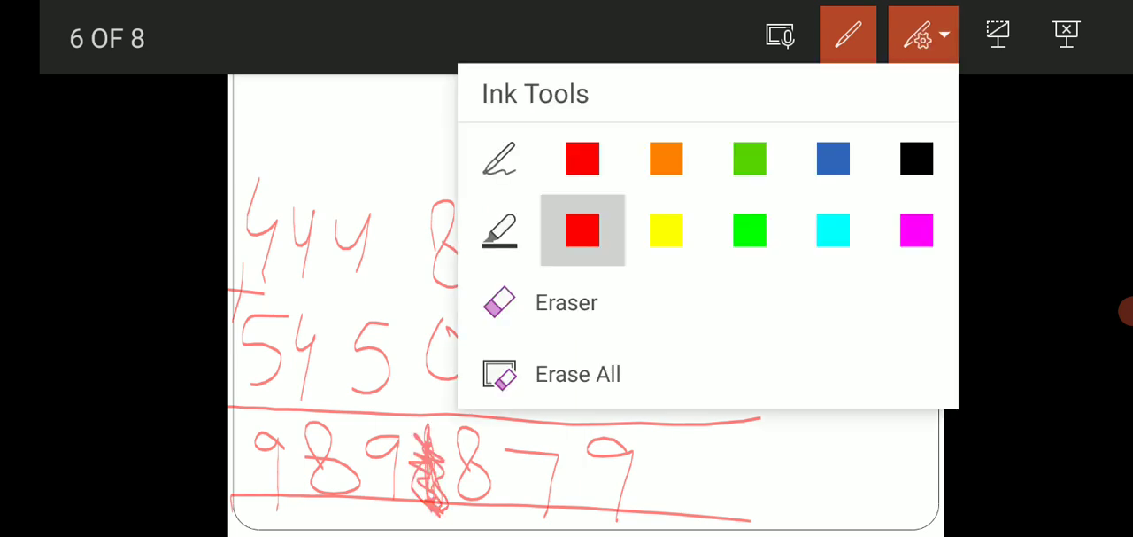